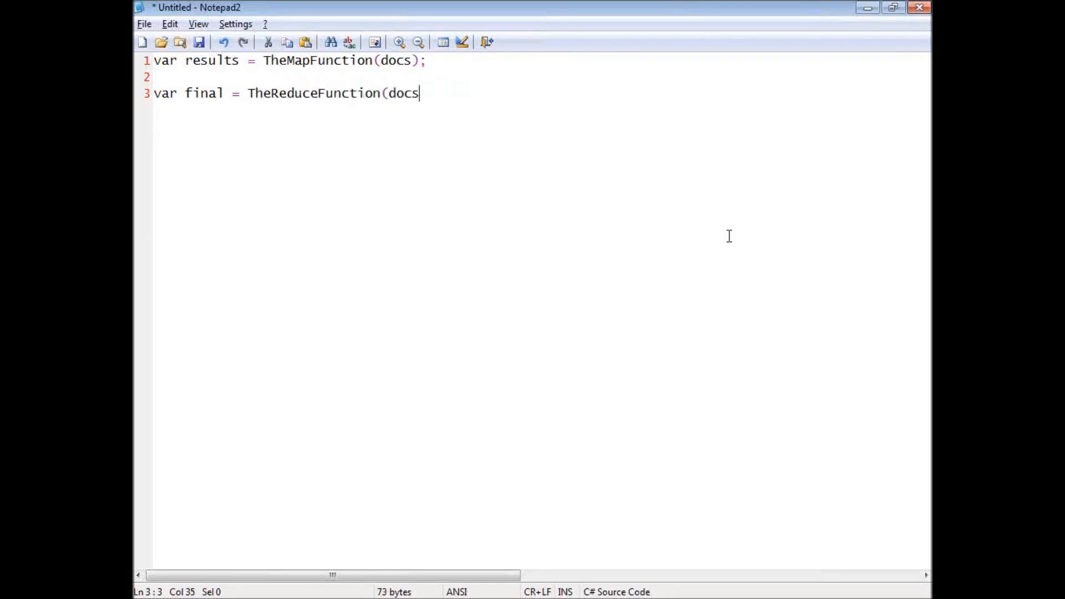
- Finish line 3 as var final = TheReduceFunction(results); in Notepad2
type(");")
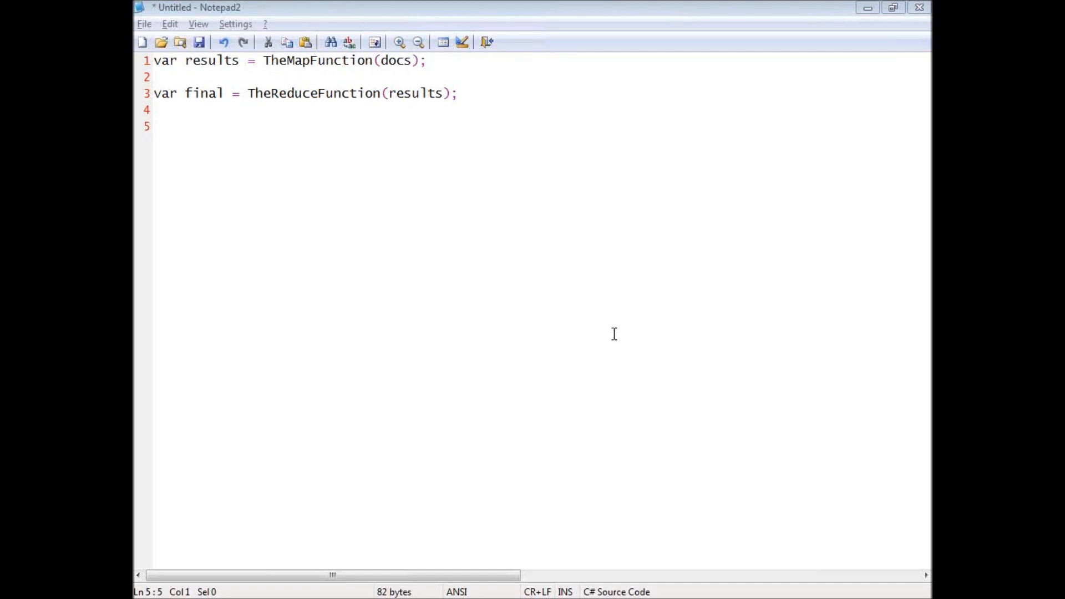
mouse_move(512, 100)
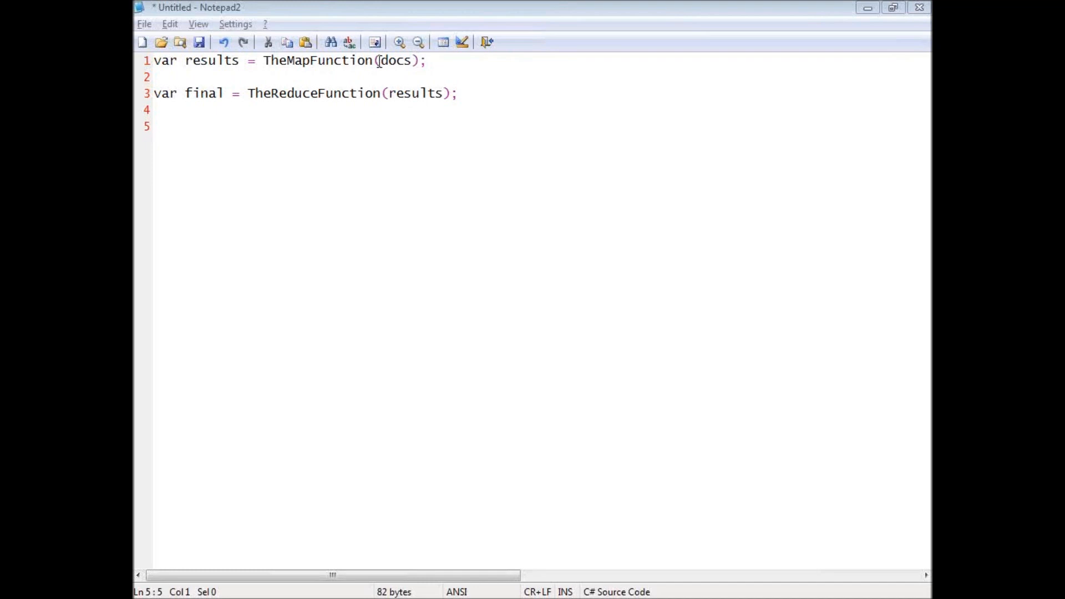
- Replace docs in the map call with new[]{ theNewDoc]
double_click(397, 60)
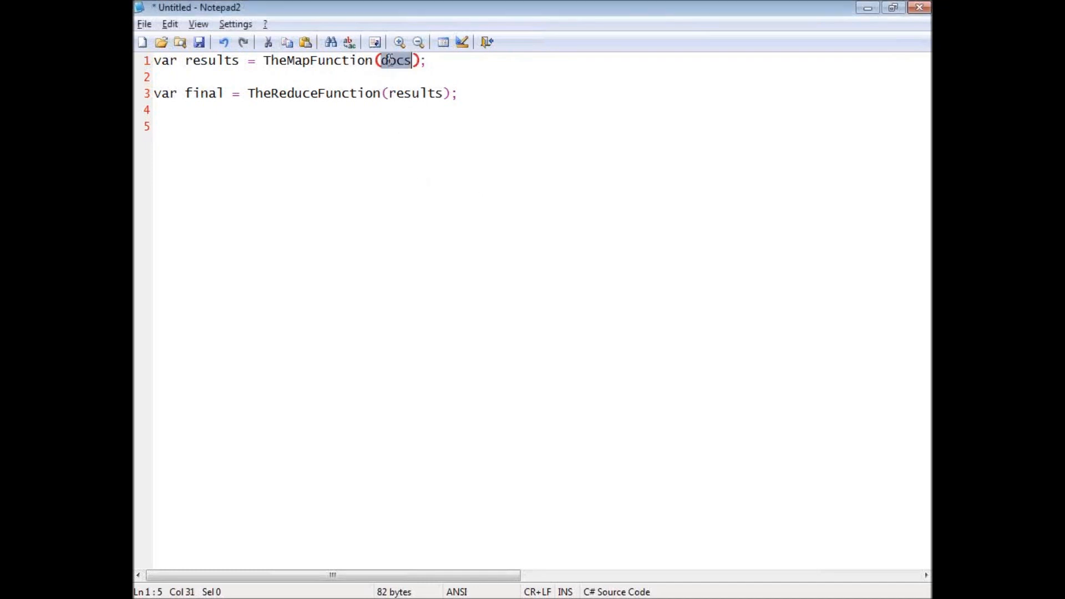
type("new[]")
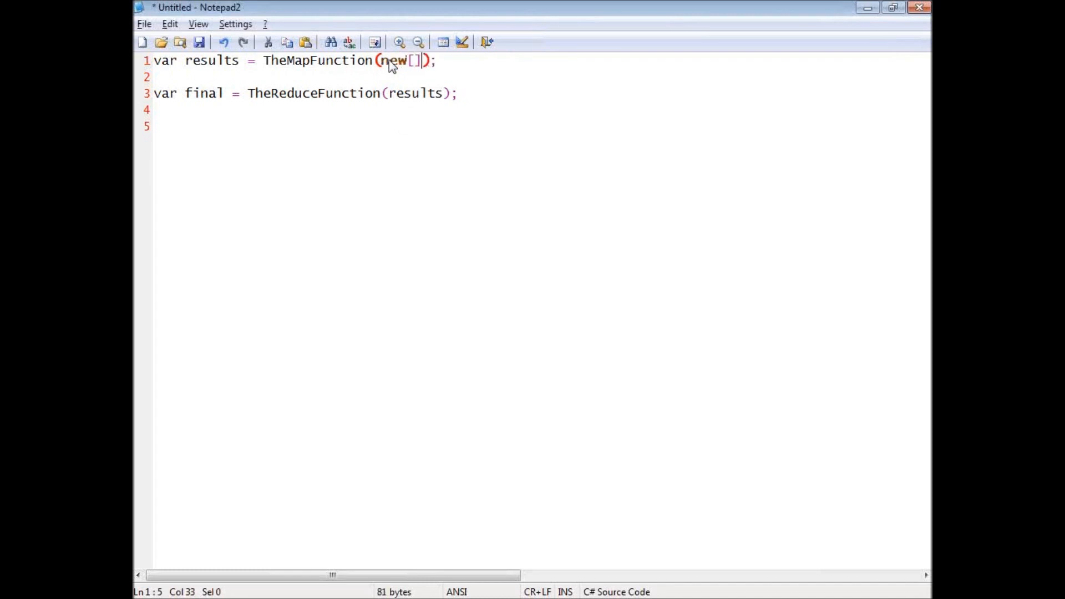
type("{ th")
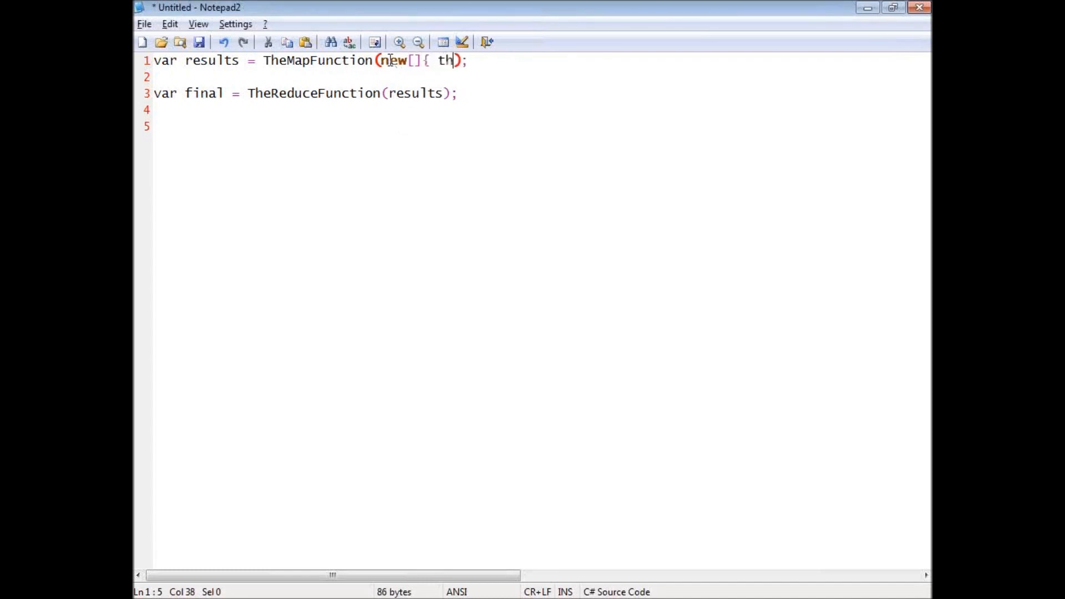
type("eNewDoc]")
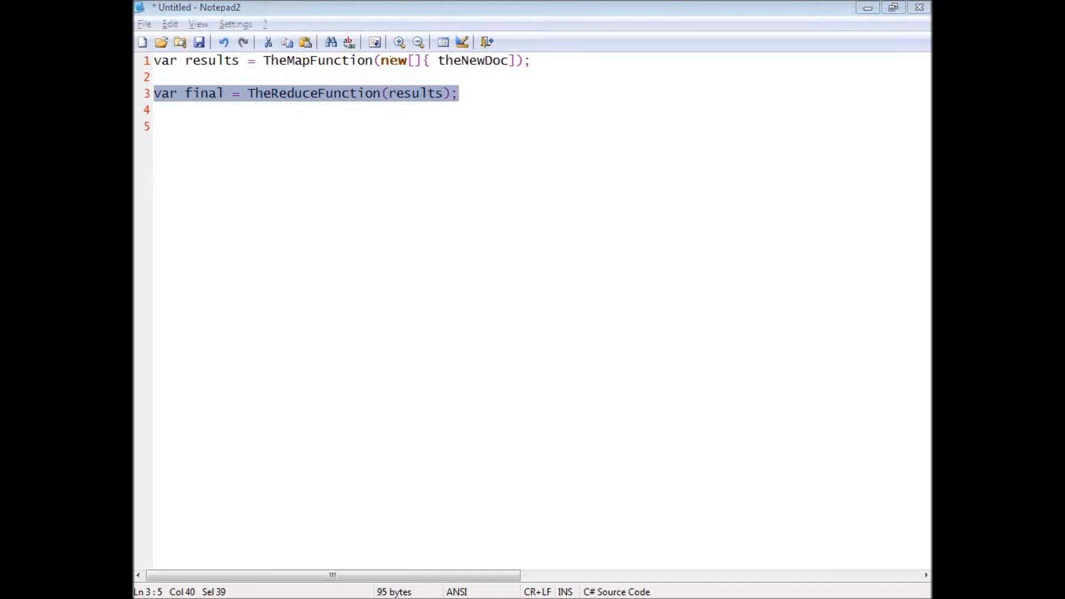
mouse_move(168, 485)
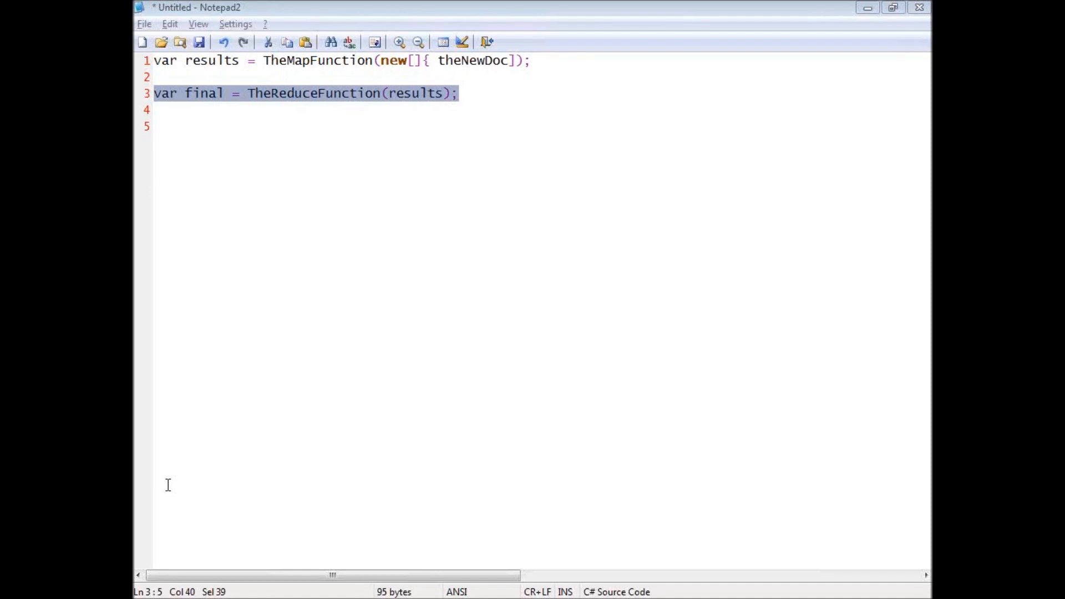
- Show the Artists index query results, 137 documents, in RavenDB Studio
left_click(427, 137)
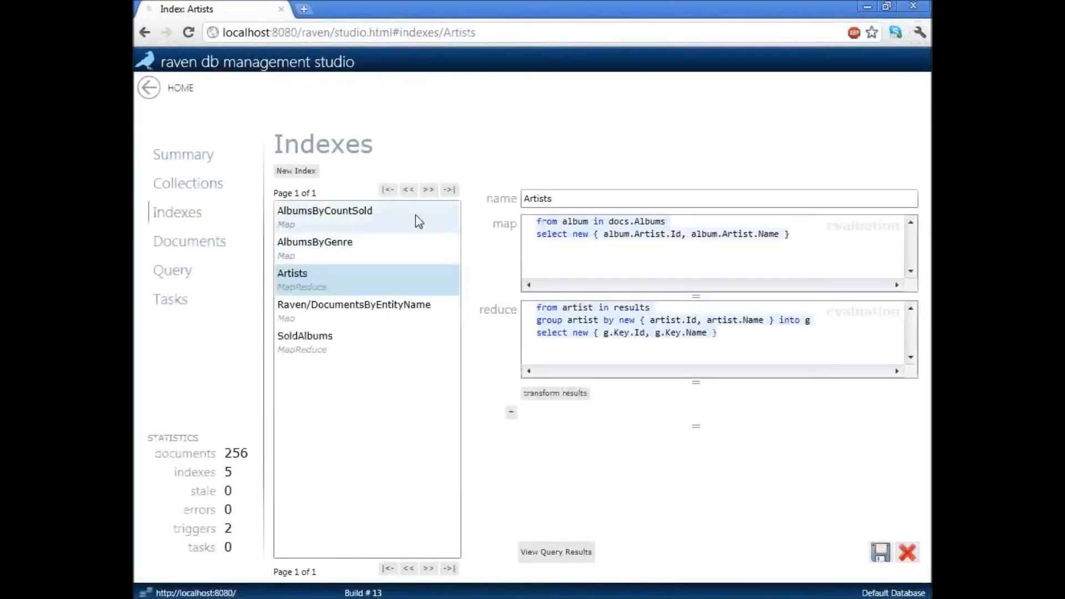
left_click(556, 552)
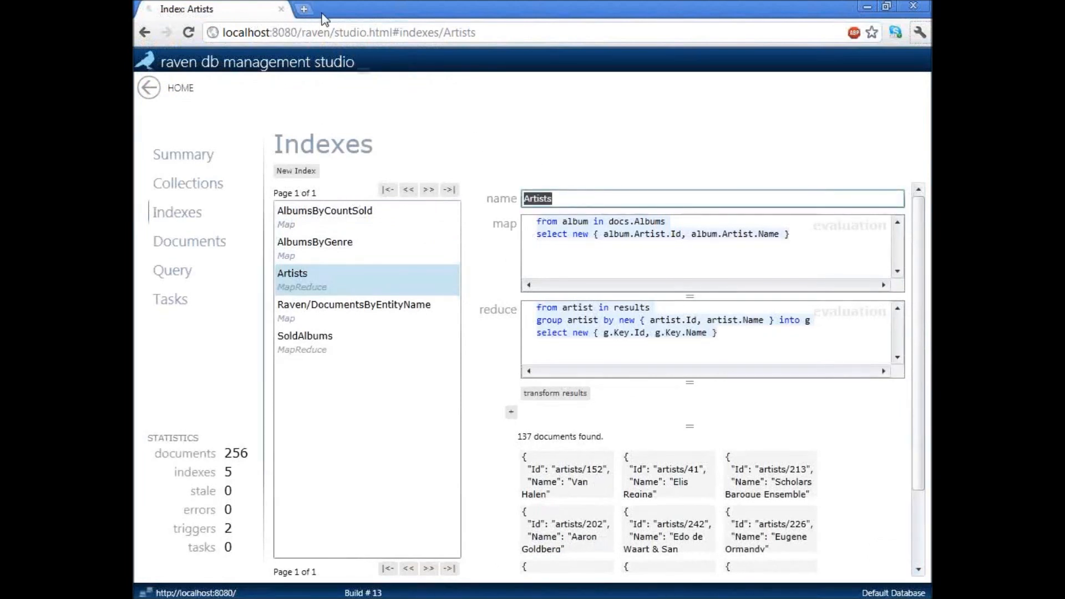
- View localhost:8080/indexes/Artists as raw JSON in a new Chrome tab
left_click(303, 9)
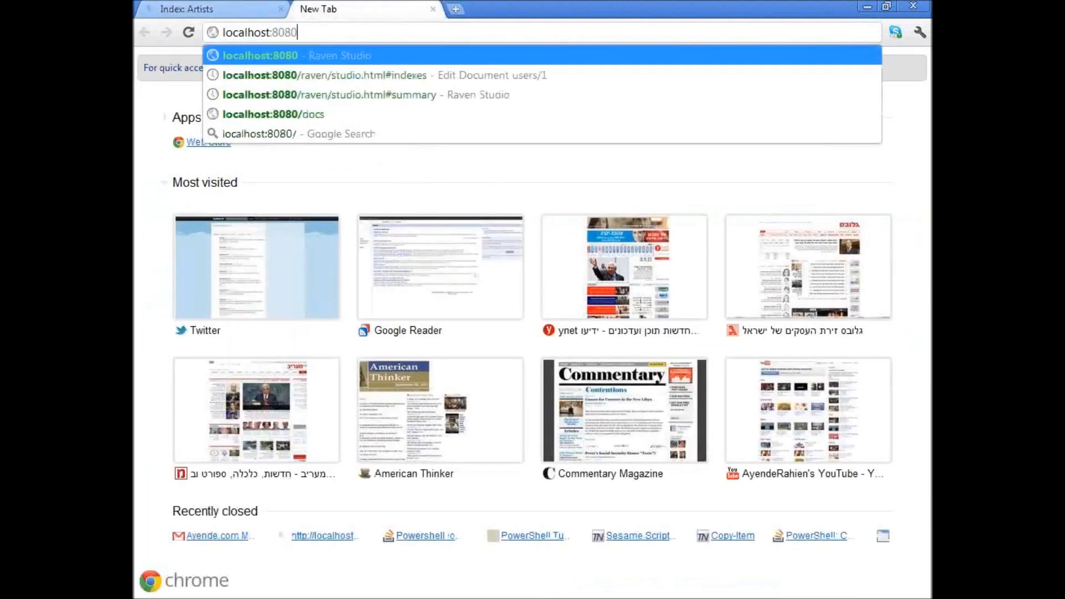
type("/indexes/Artists")
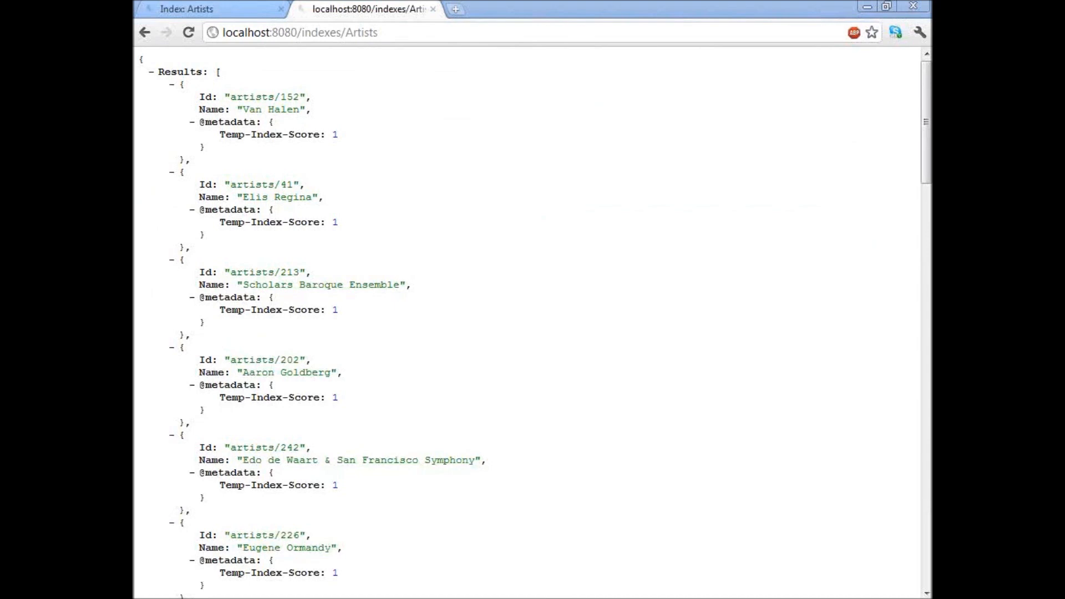
mouse_move(251, 61)
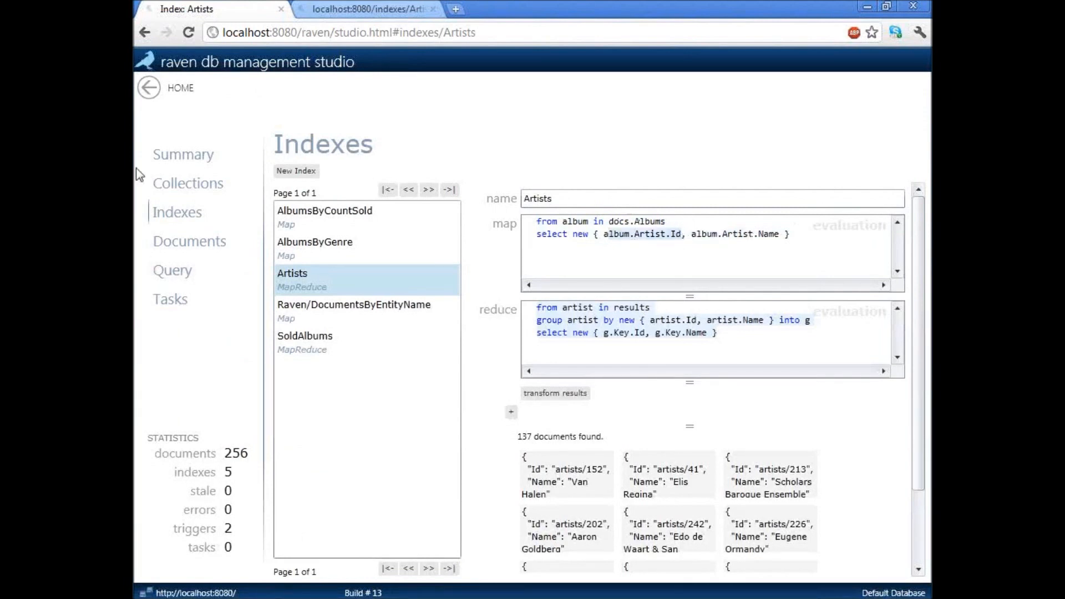
- Open the recent albums/626 document from the database Summary page
left_click(182, 155)
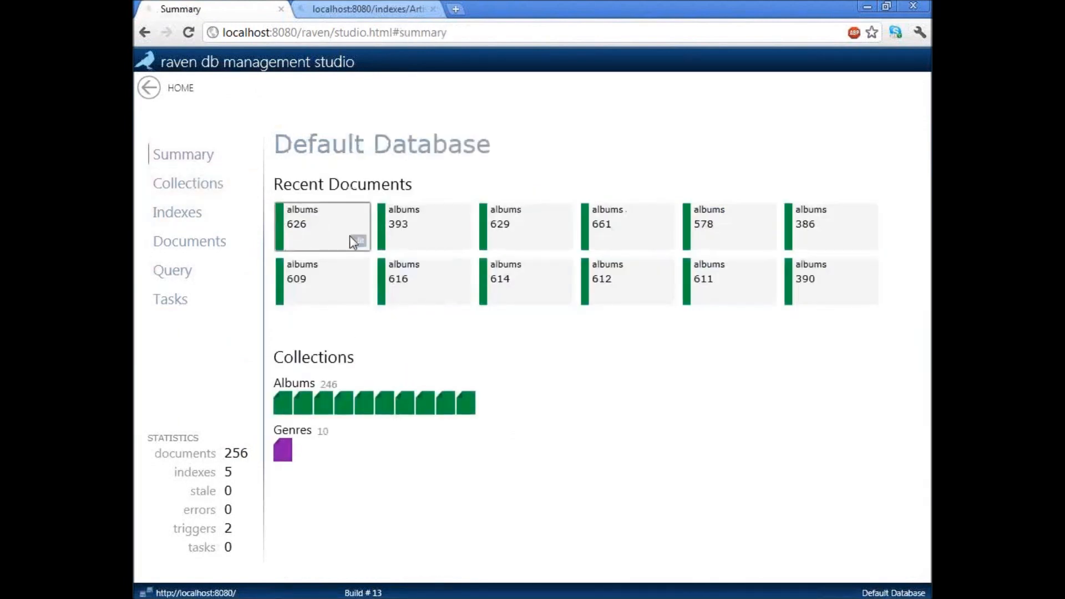
left_click(323, 224)
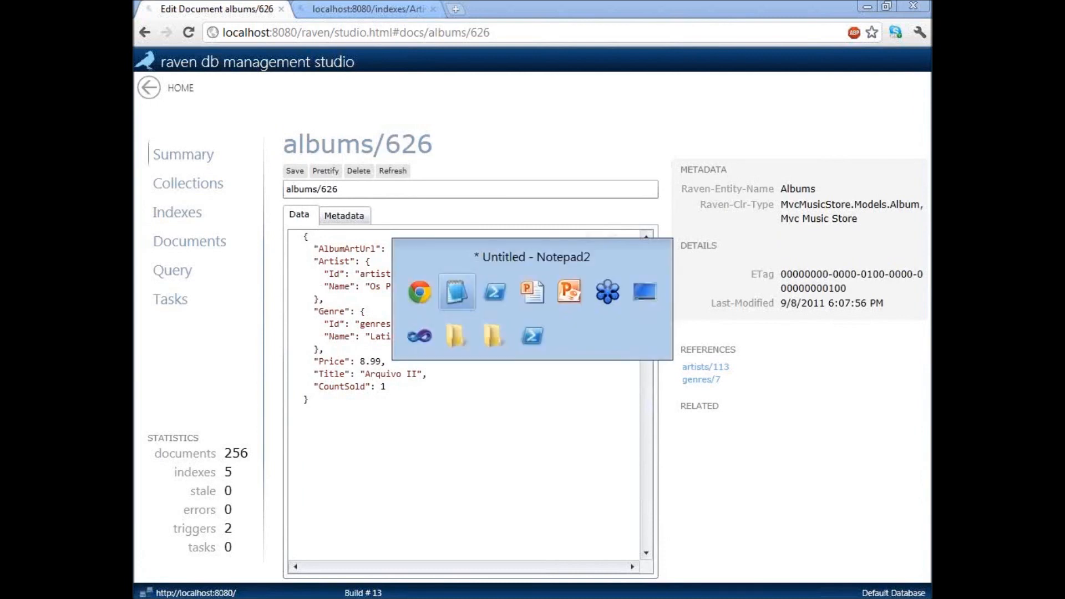
- Note that updatedDocs are the documents changed since the last indexing run
left_click(457, 291)
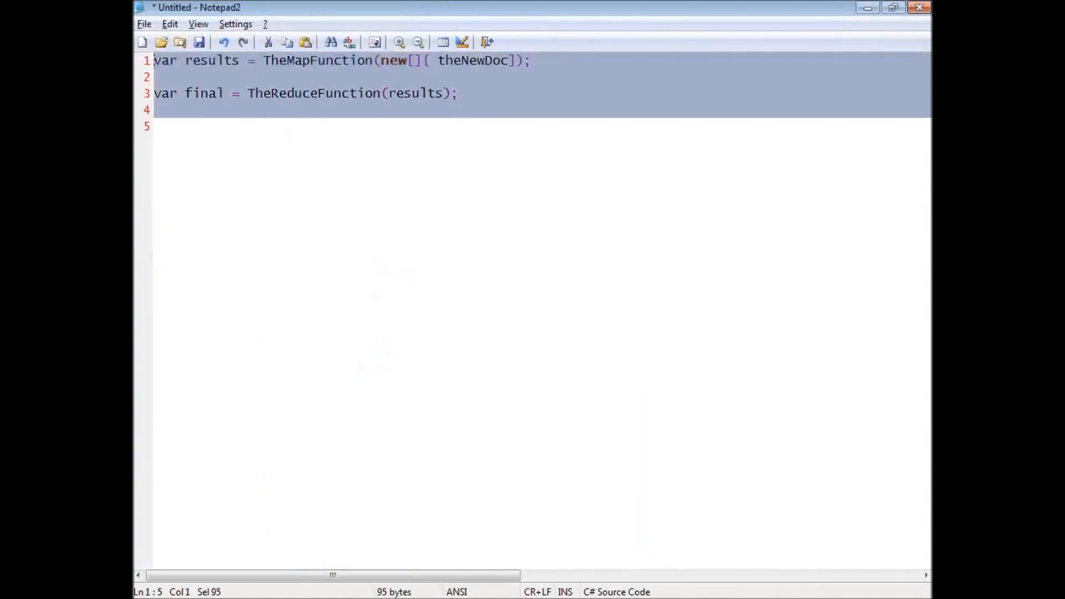
type("a")
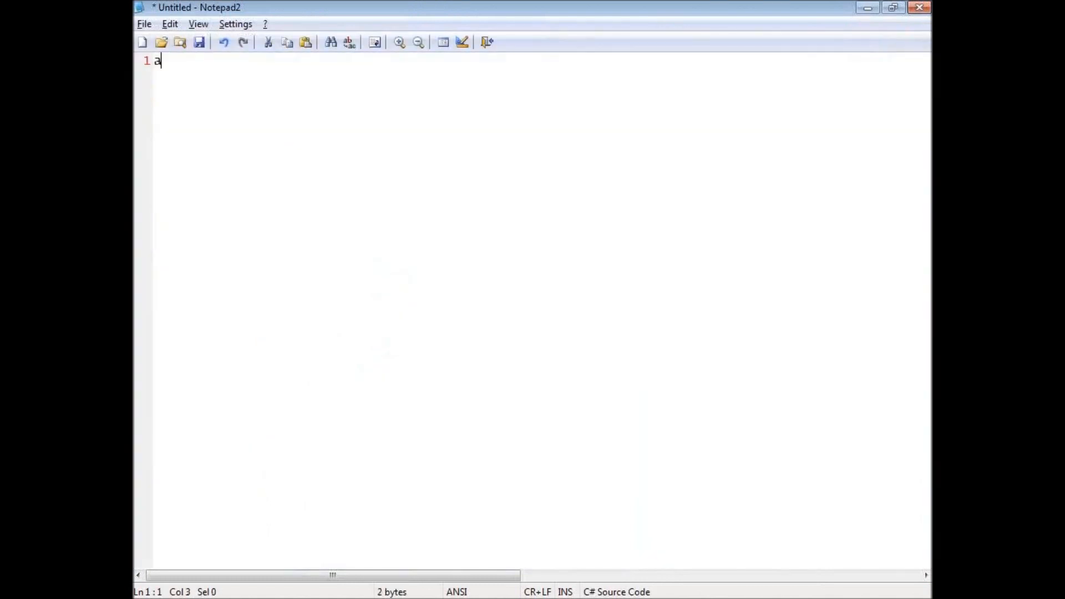
type("map")
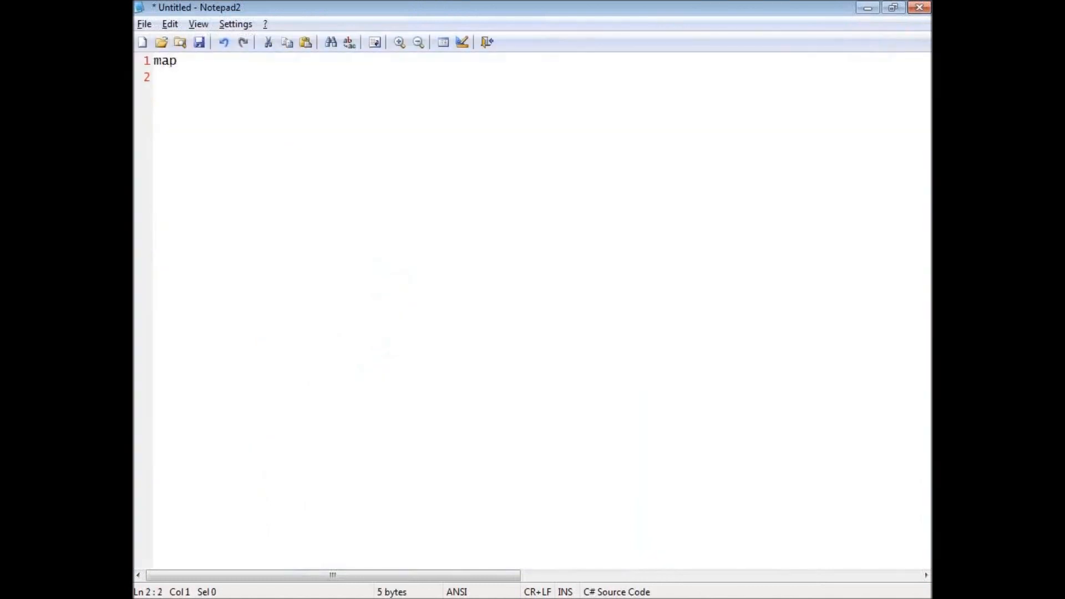
type("reduce")
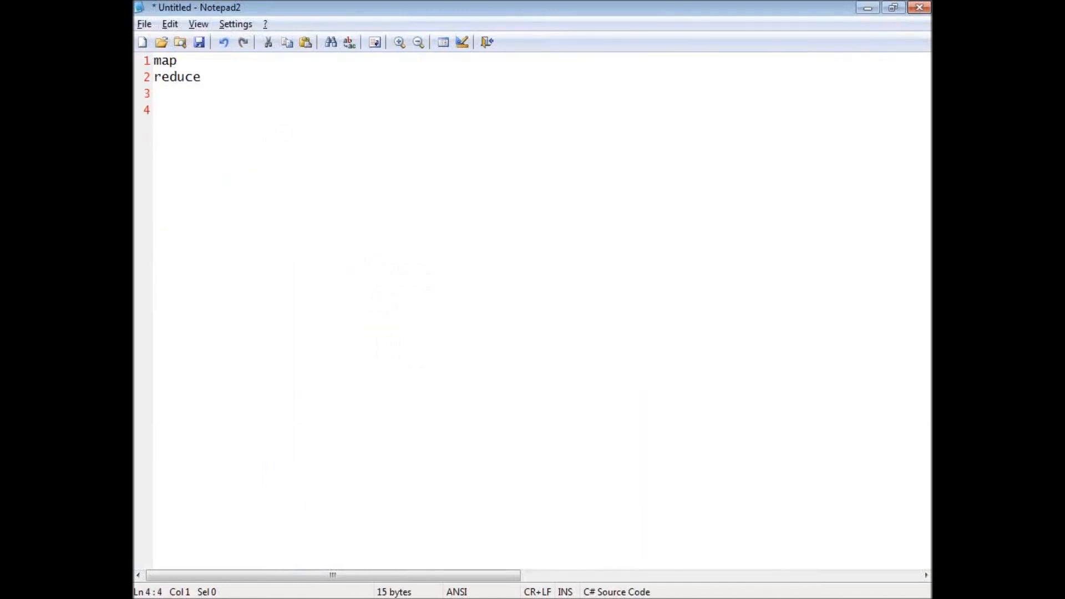
type("docs")
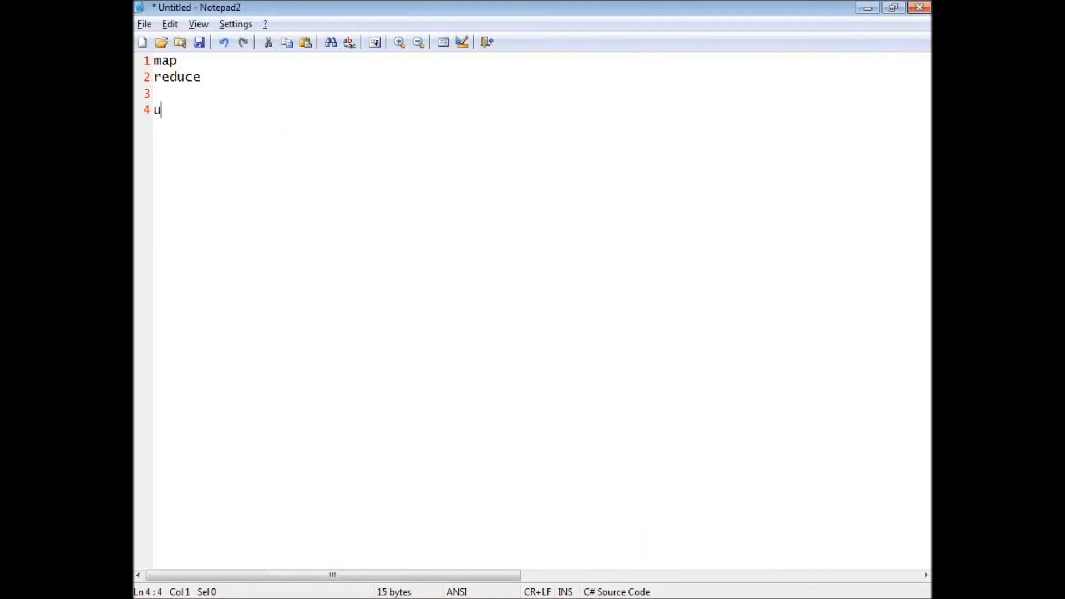
type("pdatedDocs")
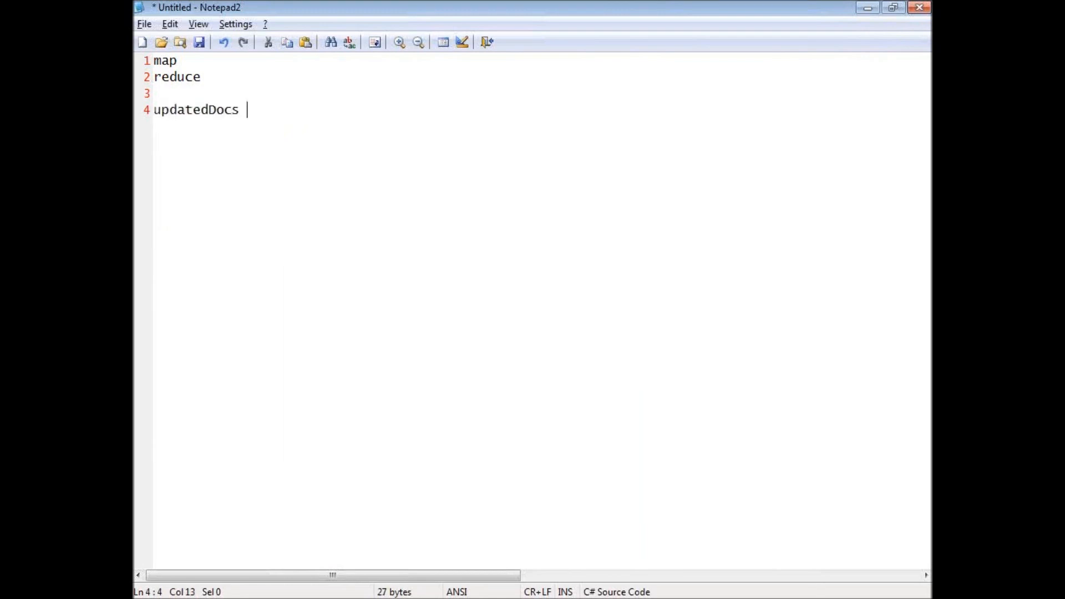
type("<--")
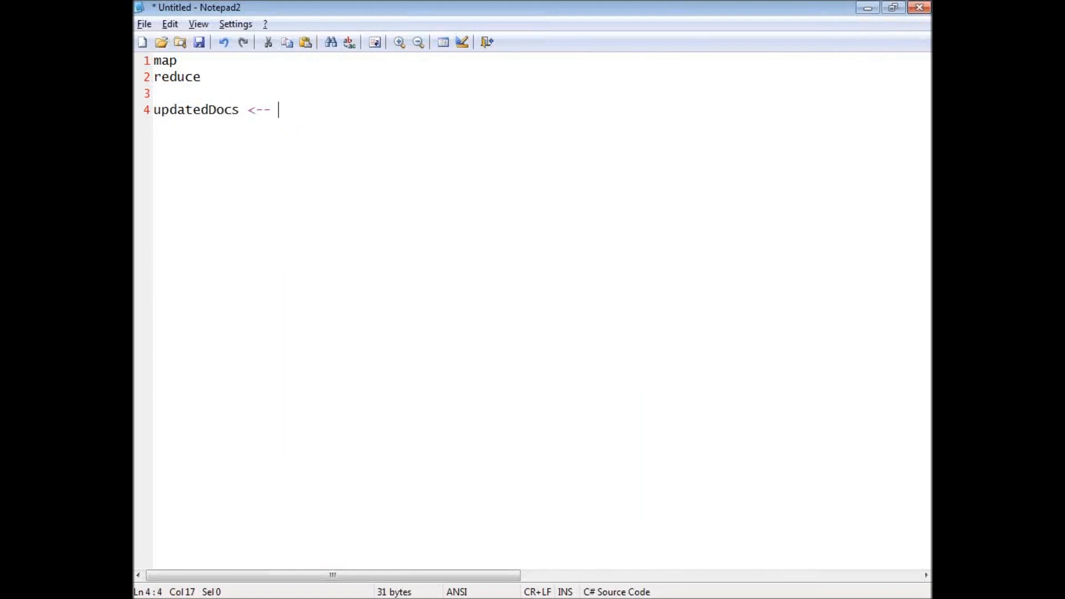
type("changed since last indexing run")
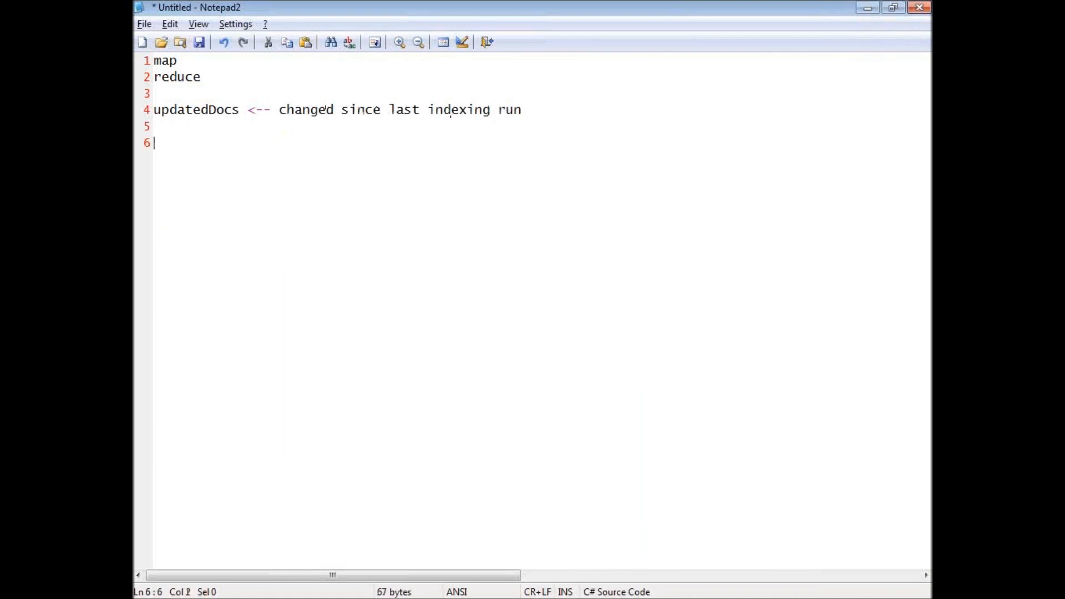
- Add the persist(map(updatedDocs)); and index(reduce(load())); lines
type("persi")
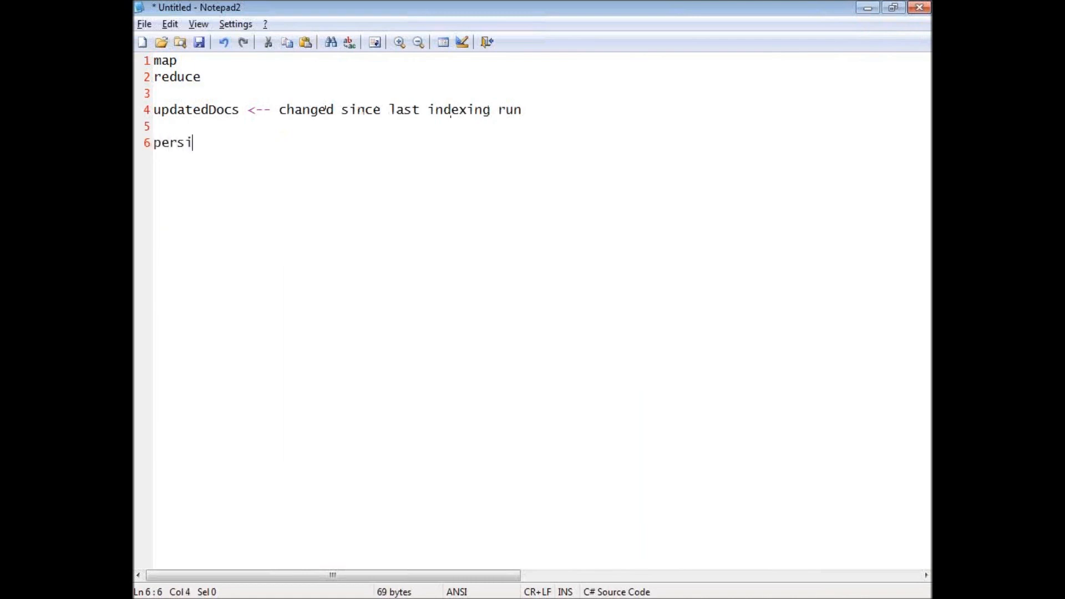
type("st(map(u")
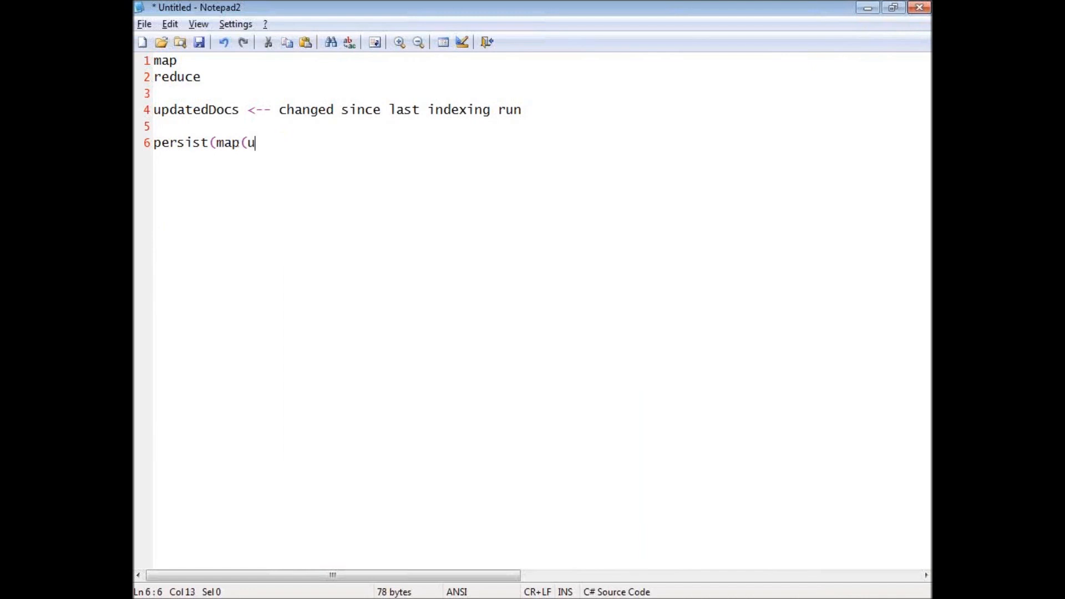
type("pdatedDocs));")
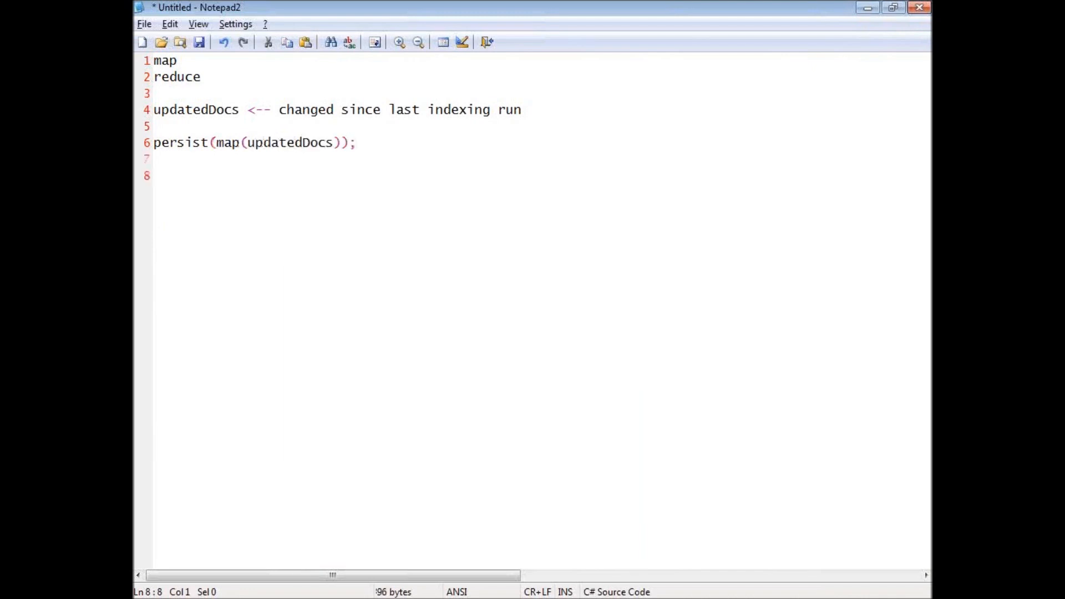
type("reduce")
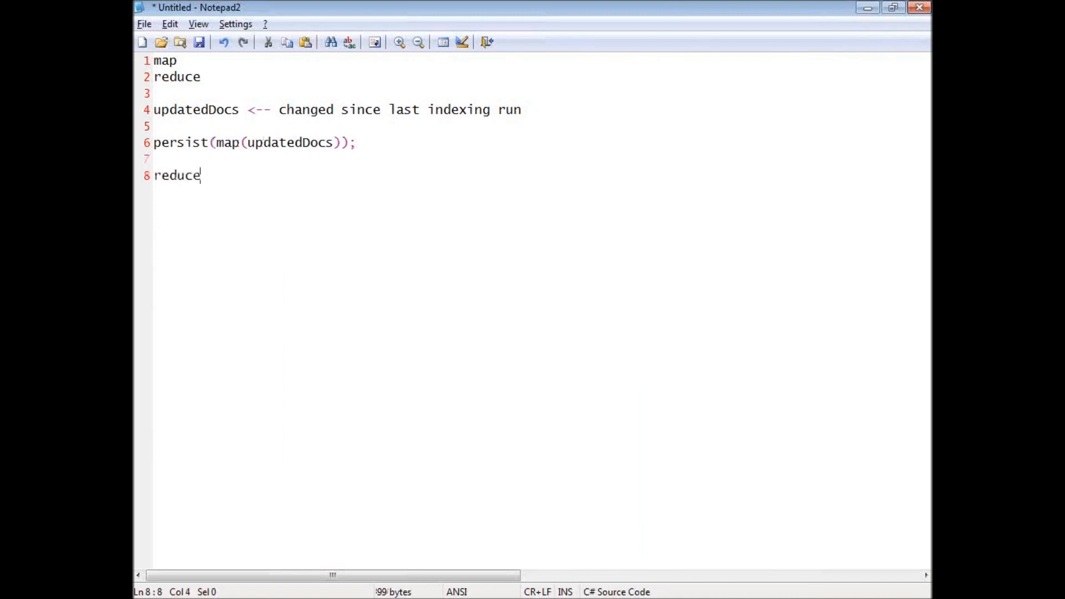
type("(persisted")
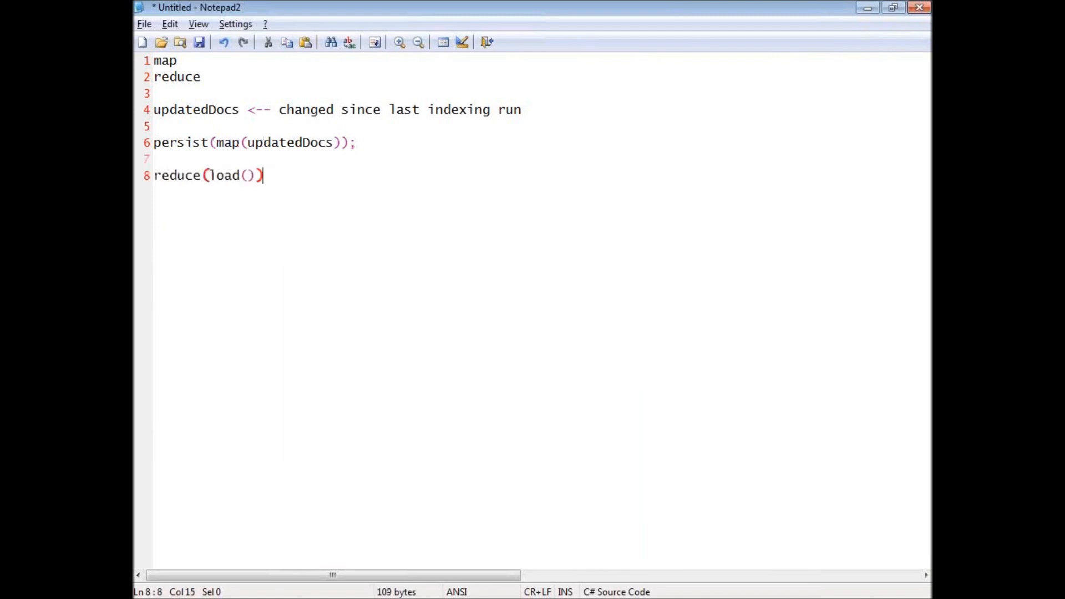
type(";")
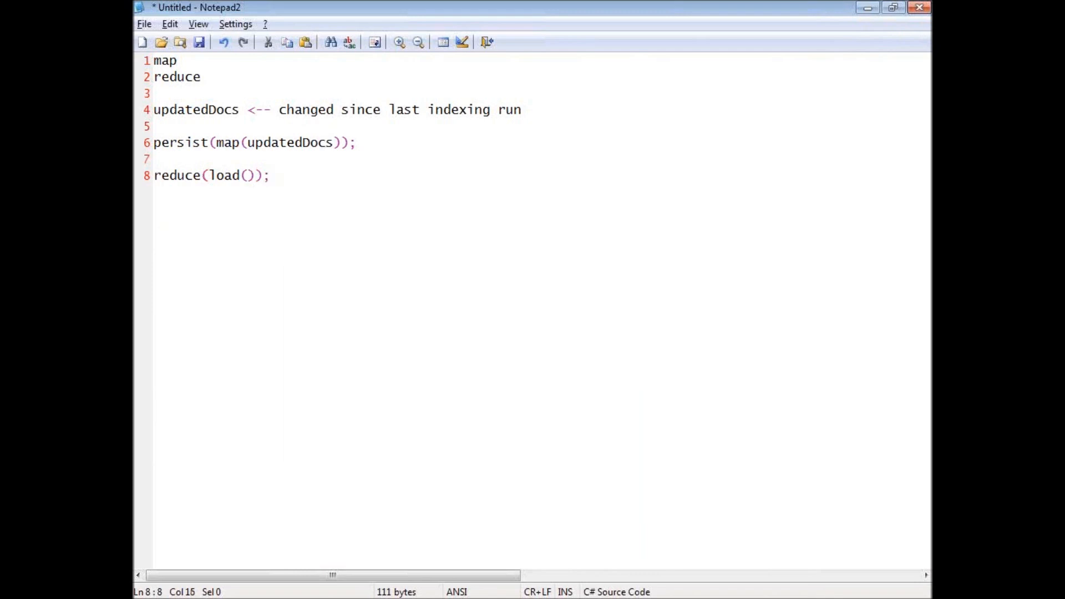
type("index(")
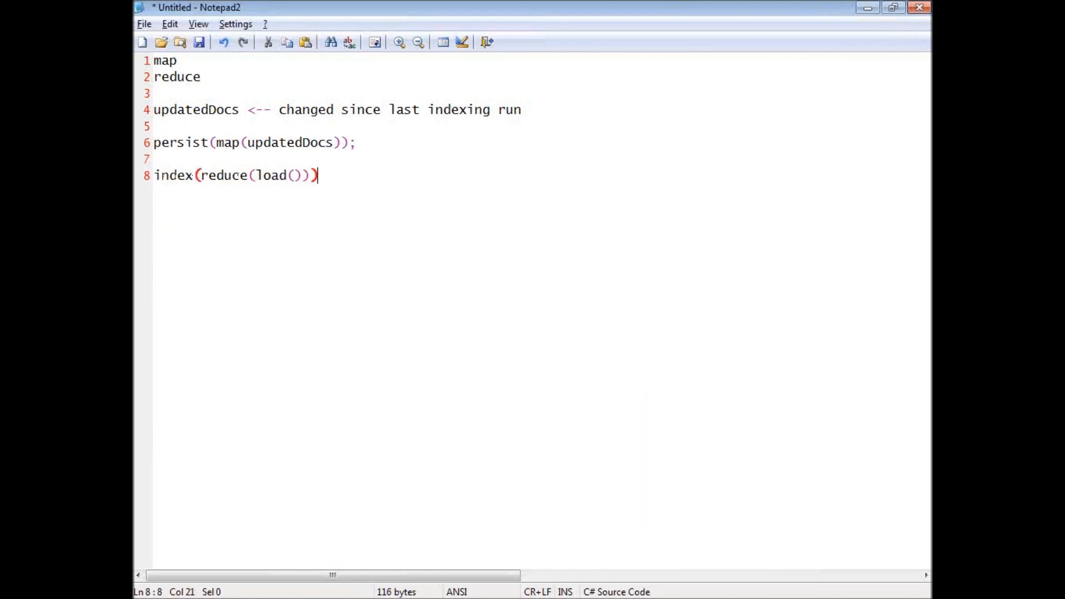
type(";")
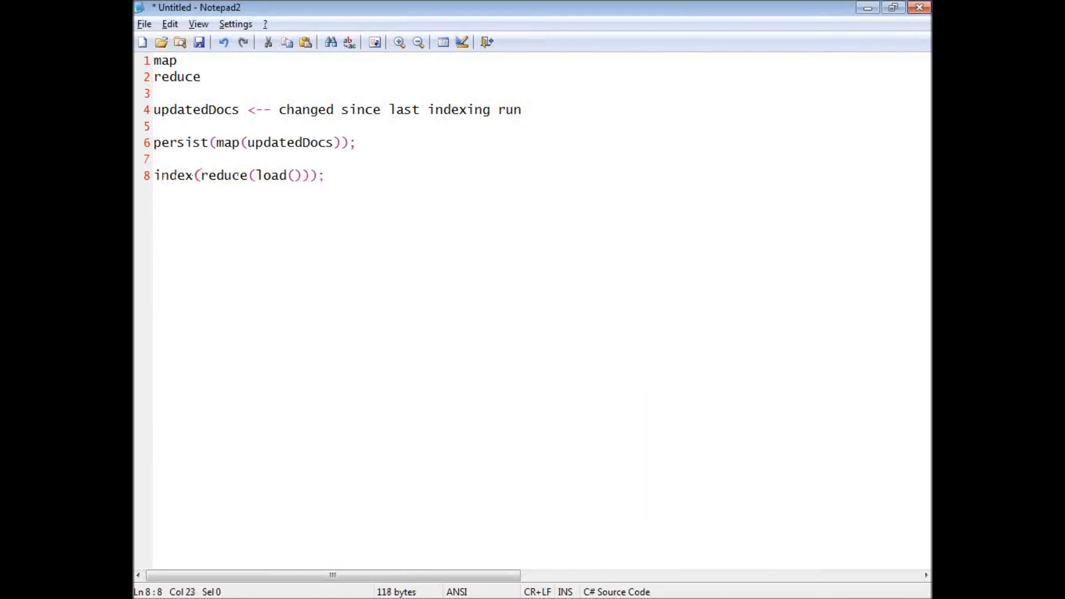
left_click(325, 175)
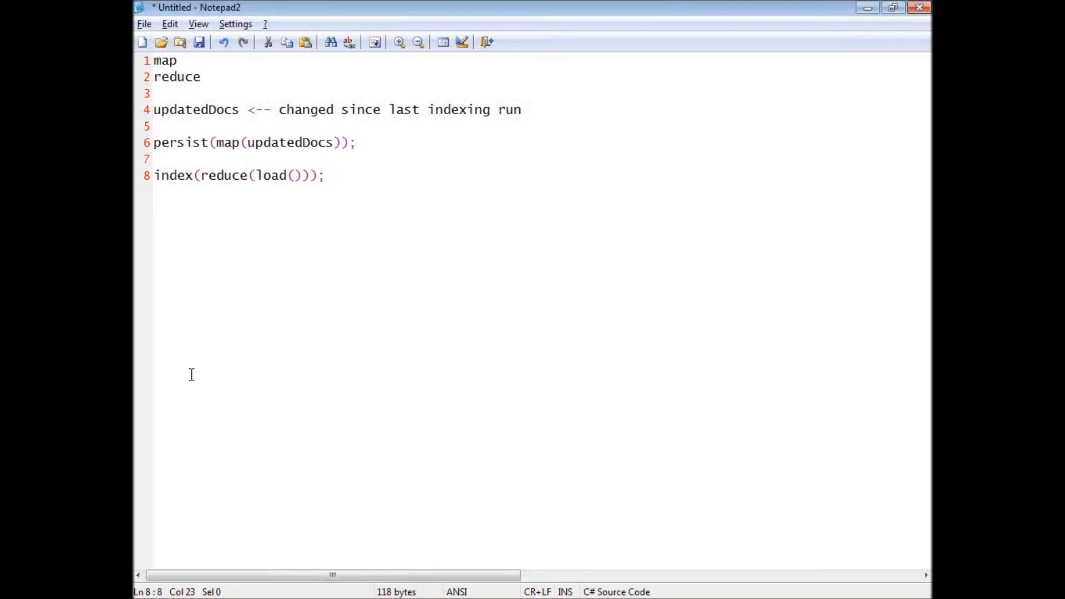
double_click(290, 142)
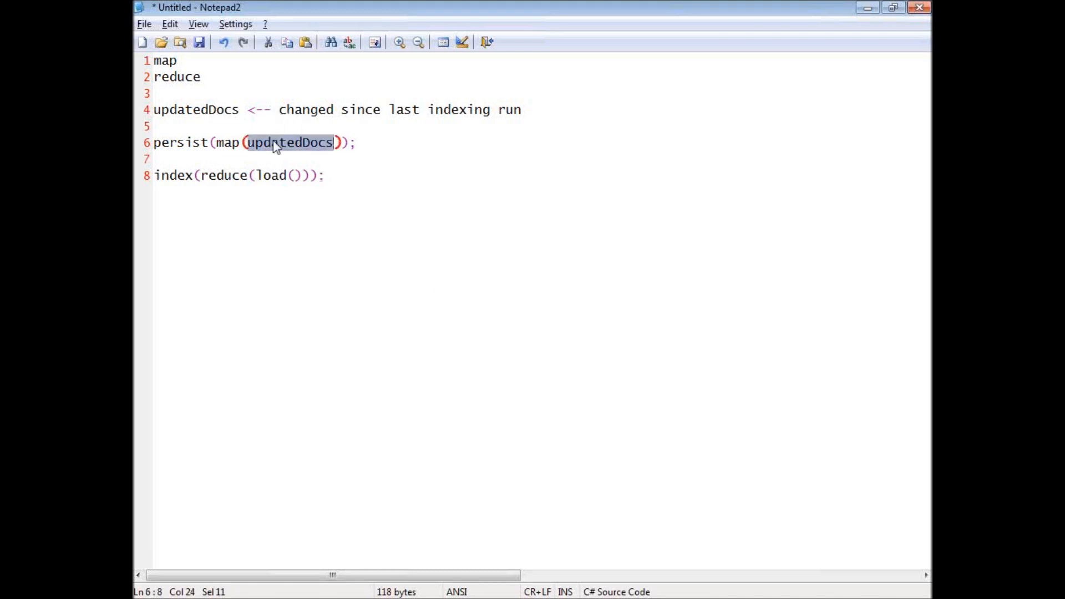
double_click(228, 143)
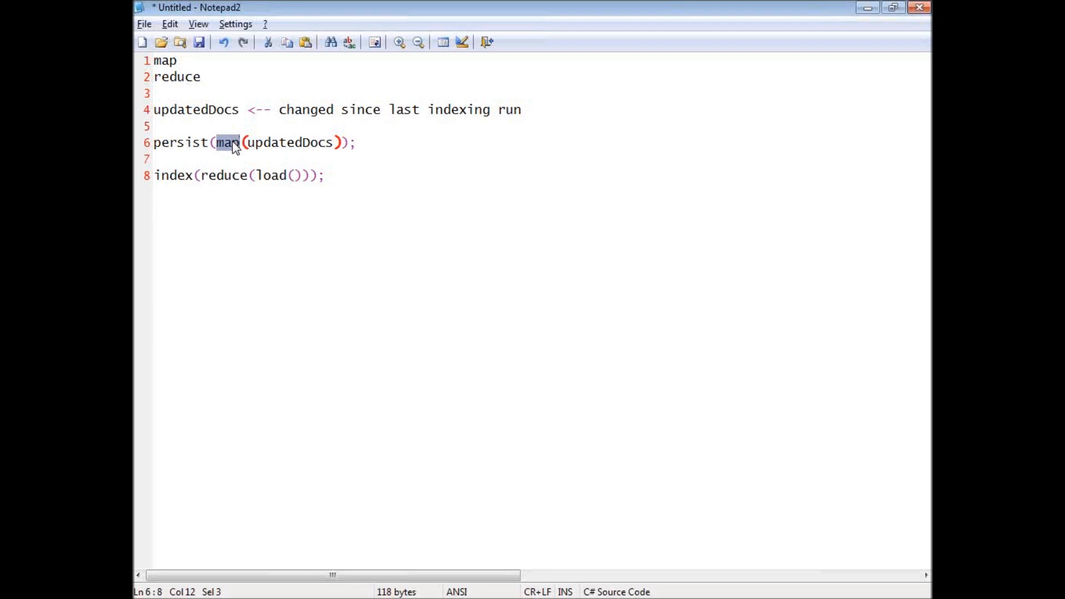
- Wrap the map call in reduce, giving persist(reduce(map(updatedDocs)));
type("re")
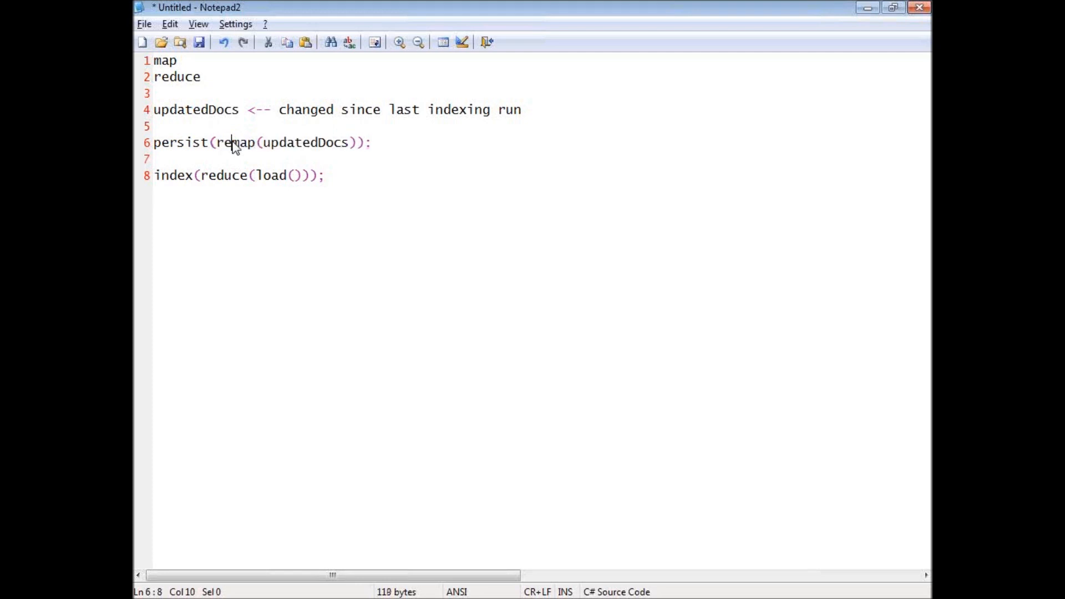
type("duce")
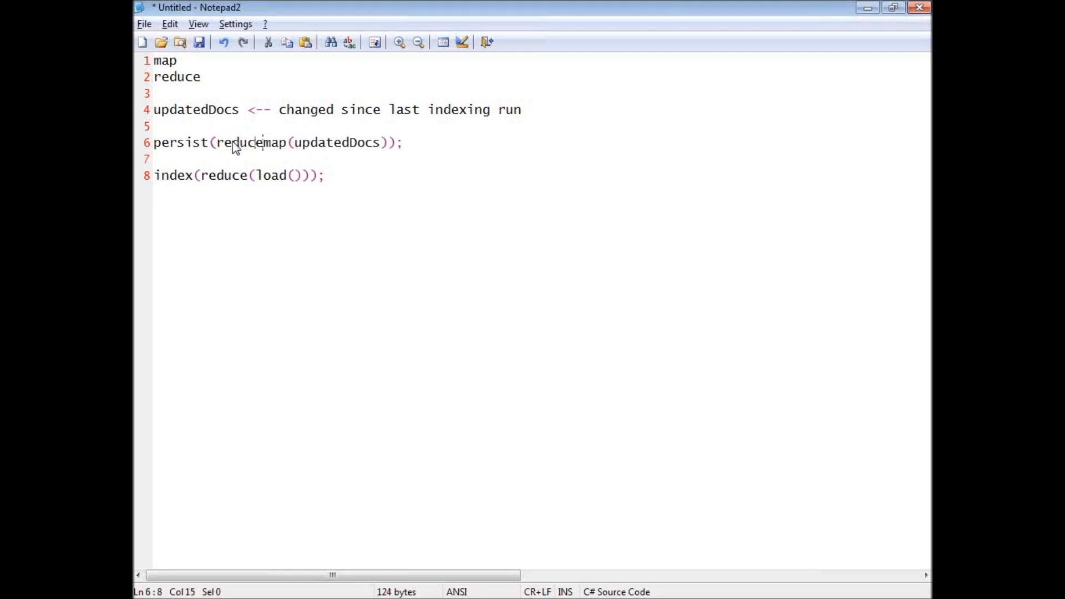
type("(")
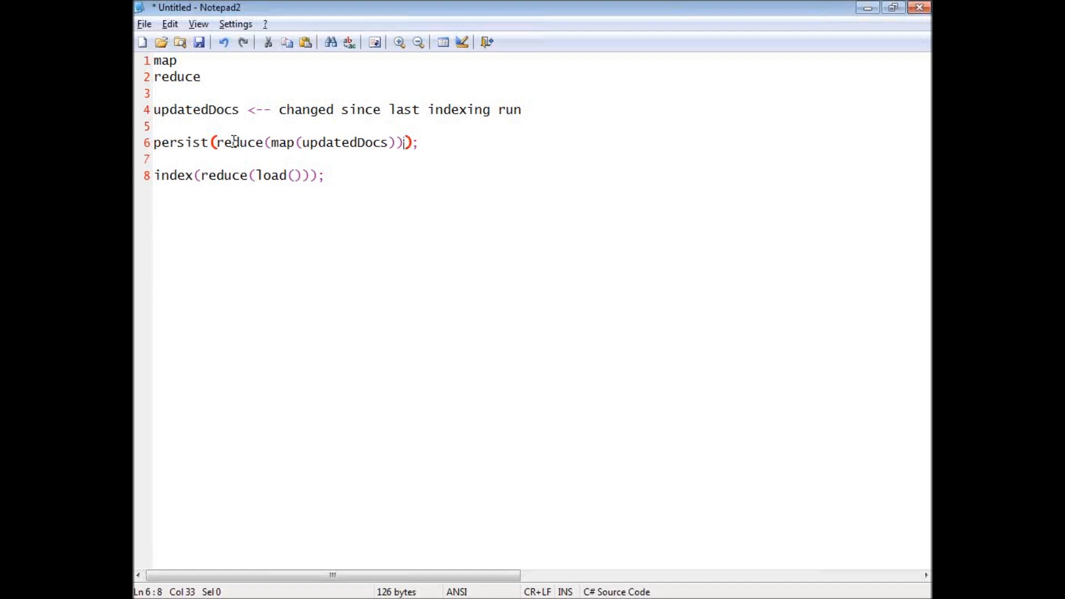
mouse_move(511, 231)
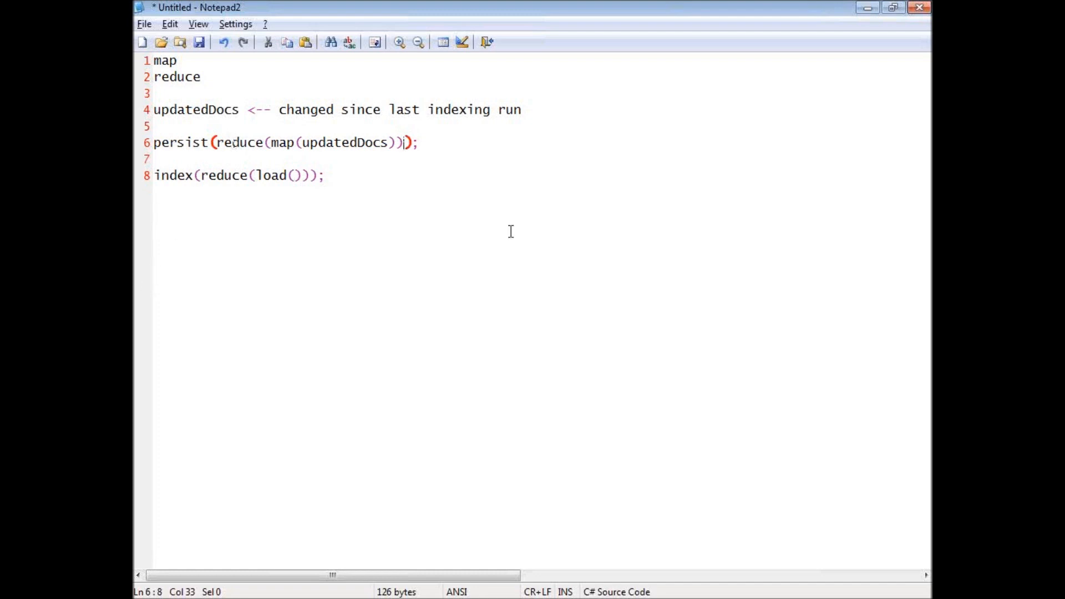
double_click(271, 175)
type("ayende")
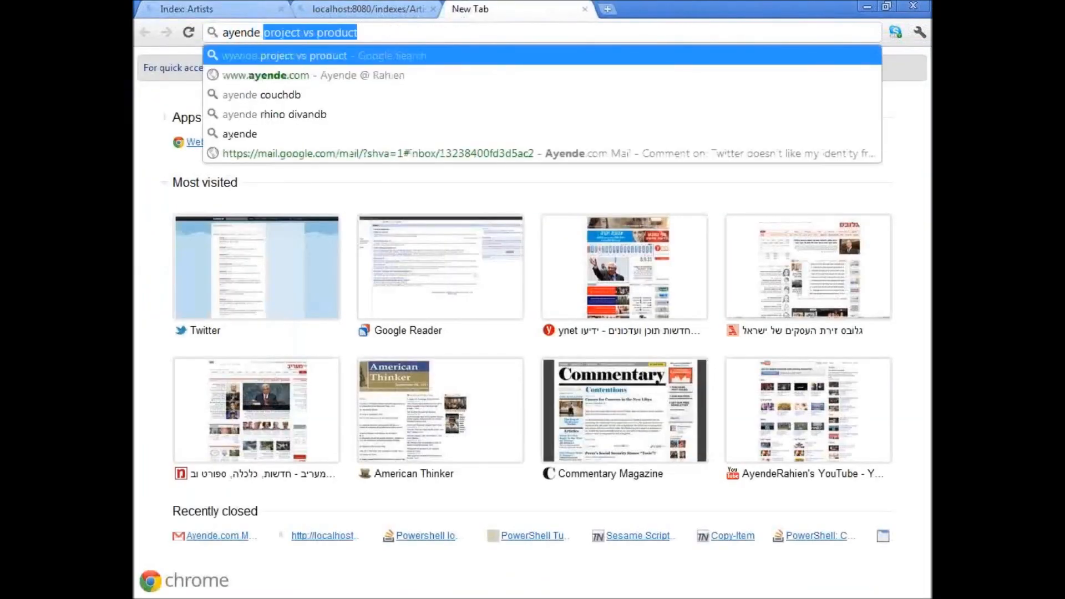
- Run the 'ayende visual map reduce' search and open the Map / Reduce visual explanation post
key("Delete")
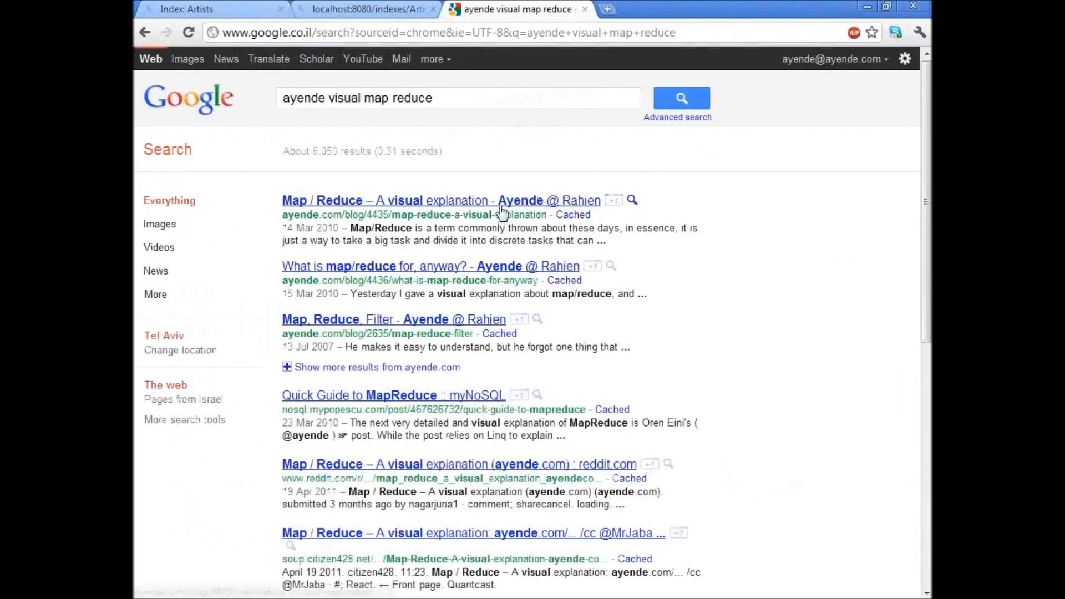
left_click(441, 199)
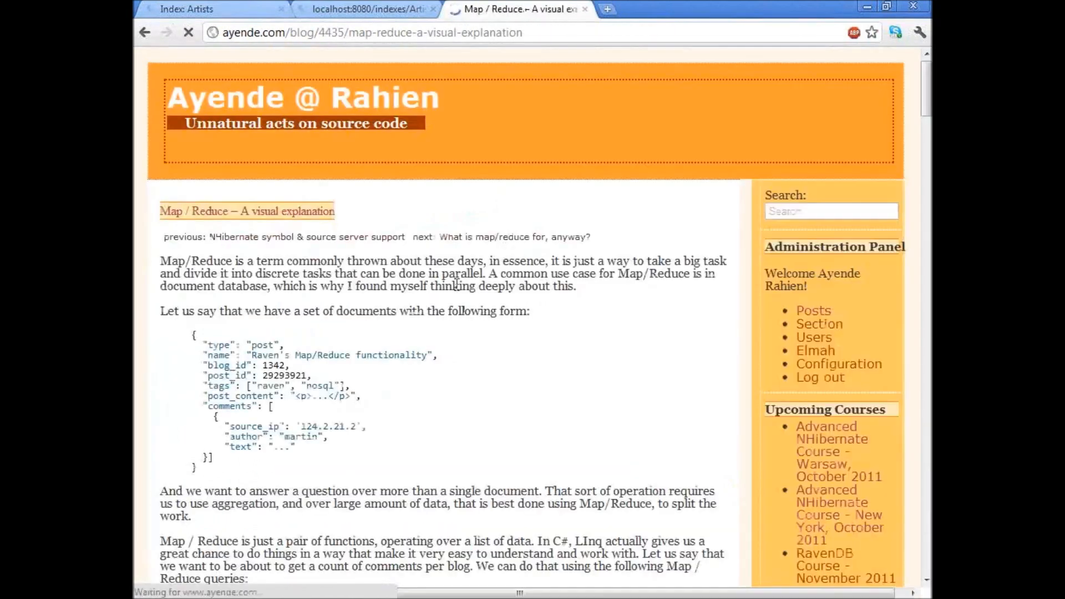
scroll("down", 3)
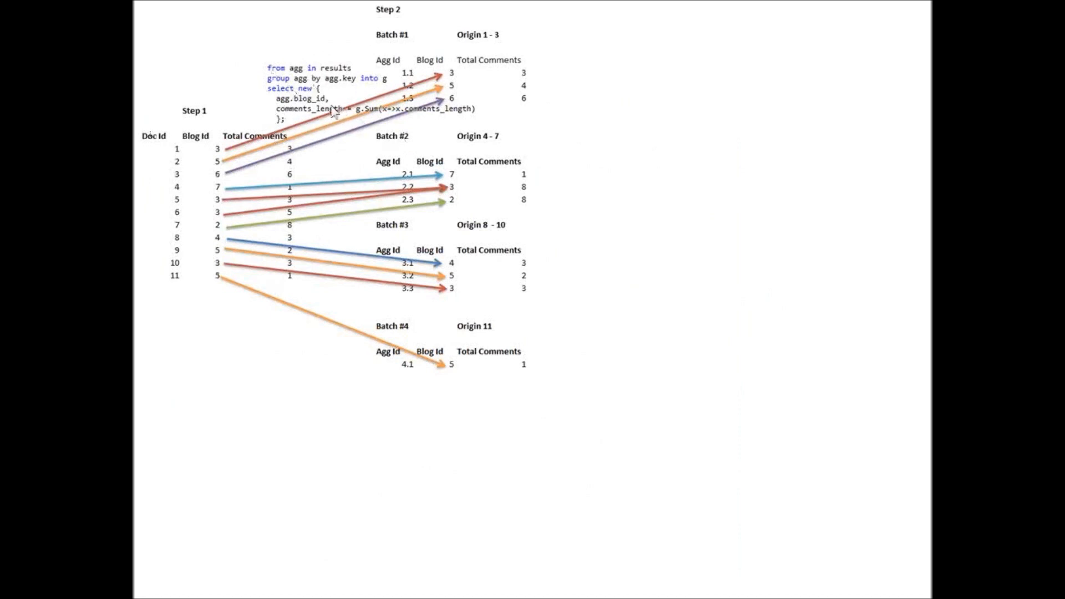
mouse_move(639, 202)
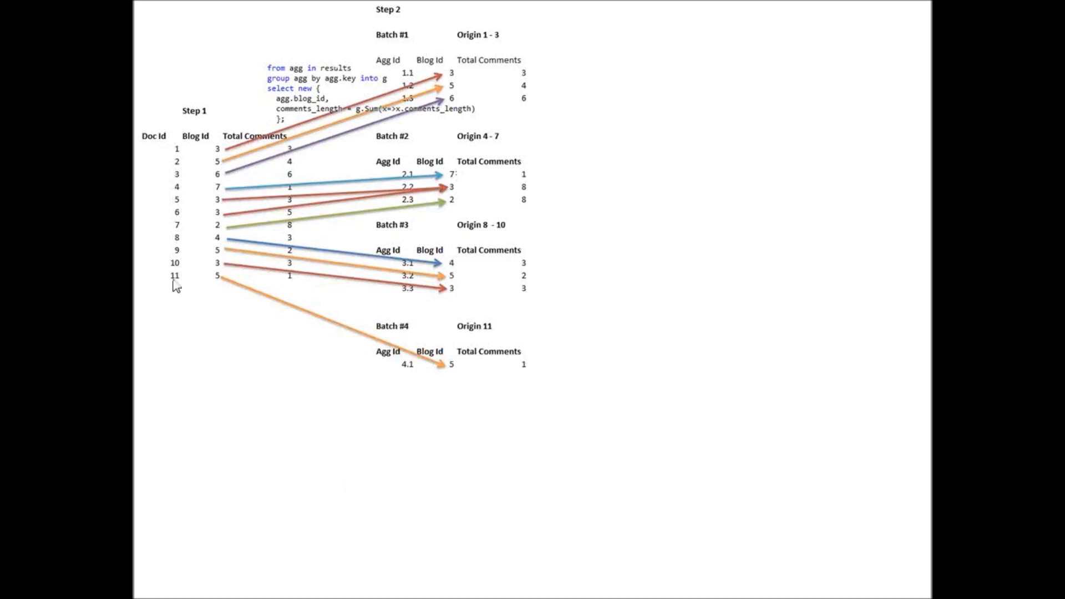
mouse_move(575, 373)
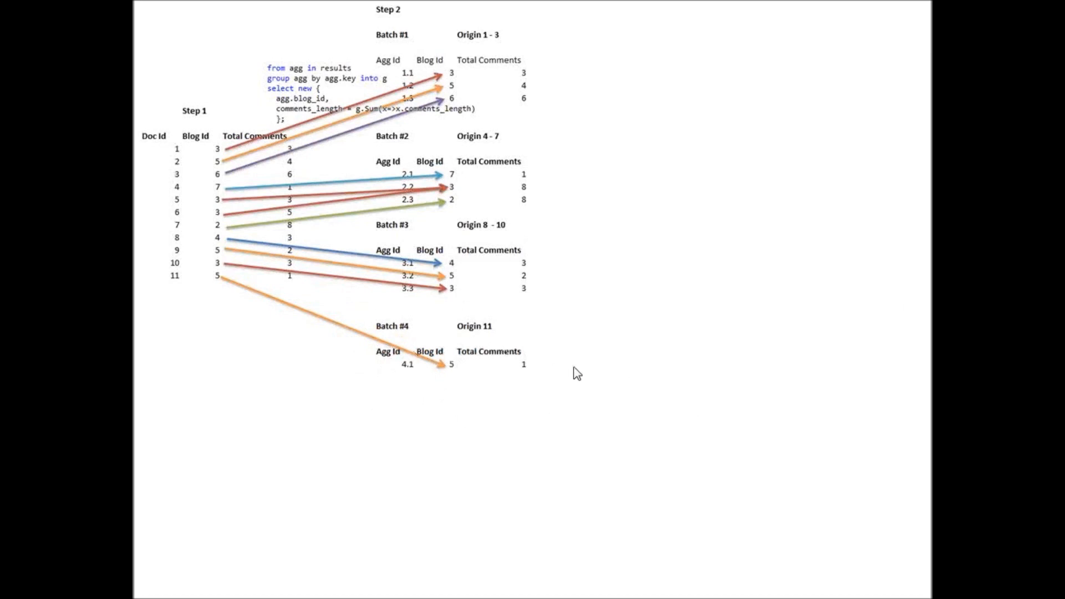
mouse_move(400, 128)
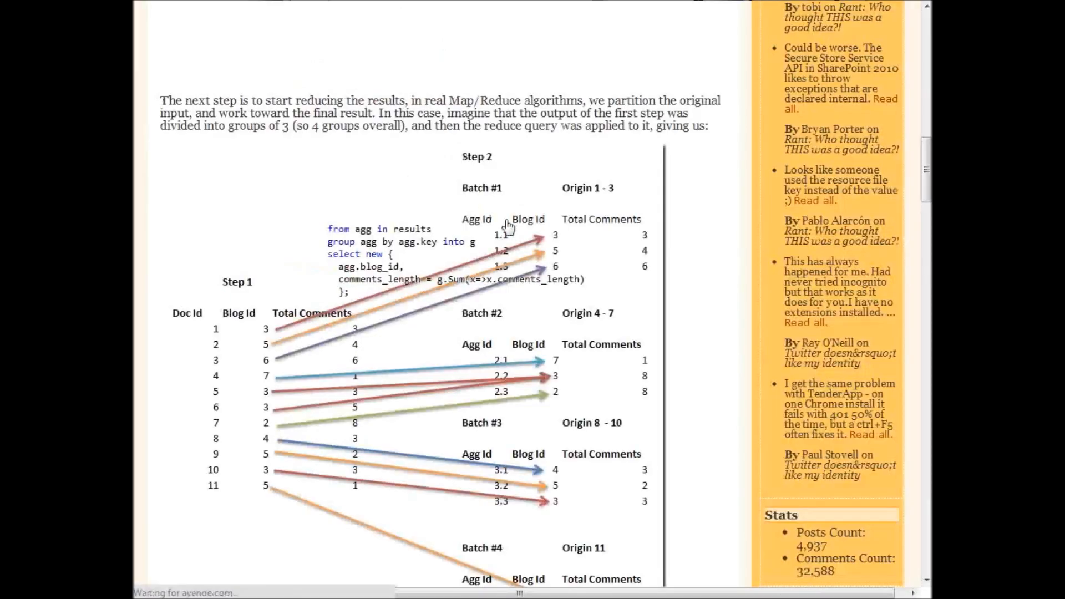
scroll("down", 3)
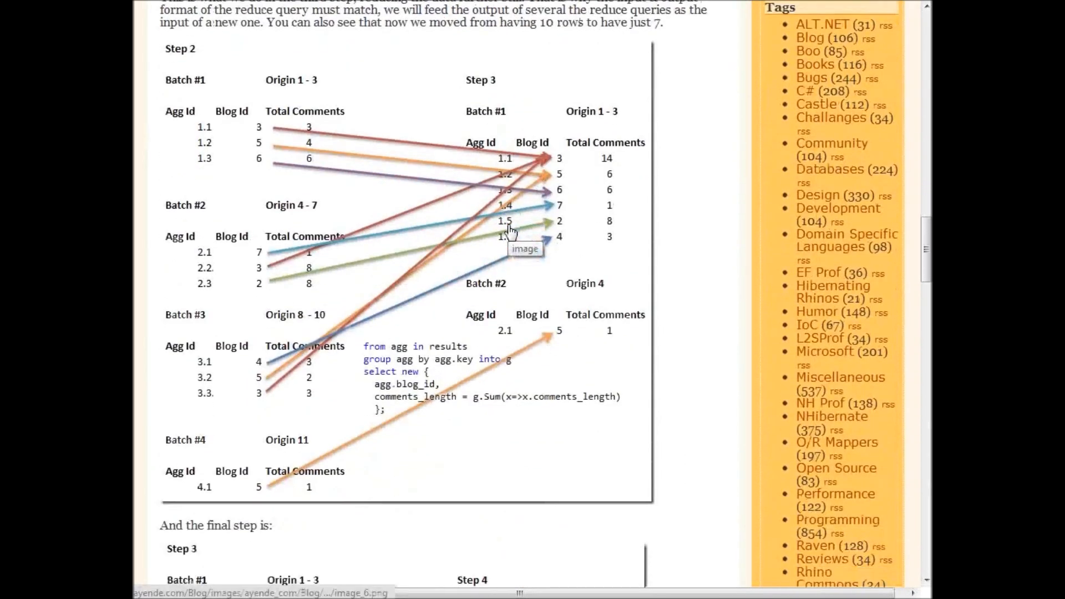
scroll("down", 3)
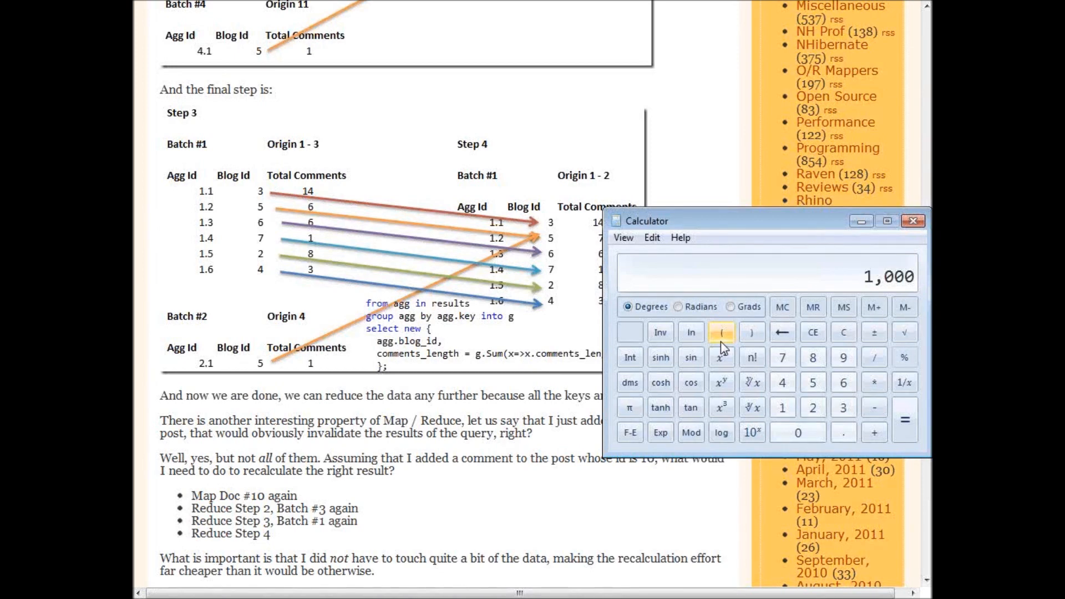
mouse_move(723, 346)
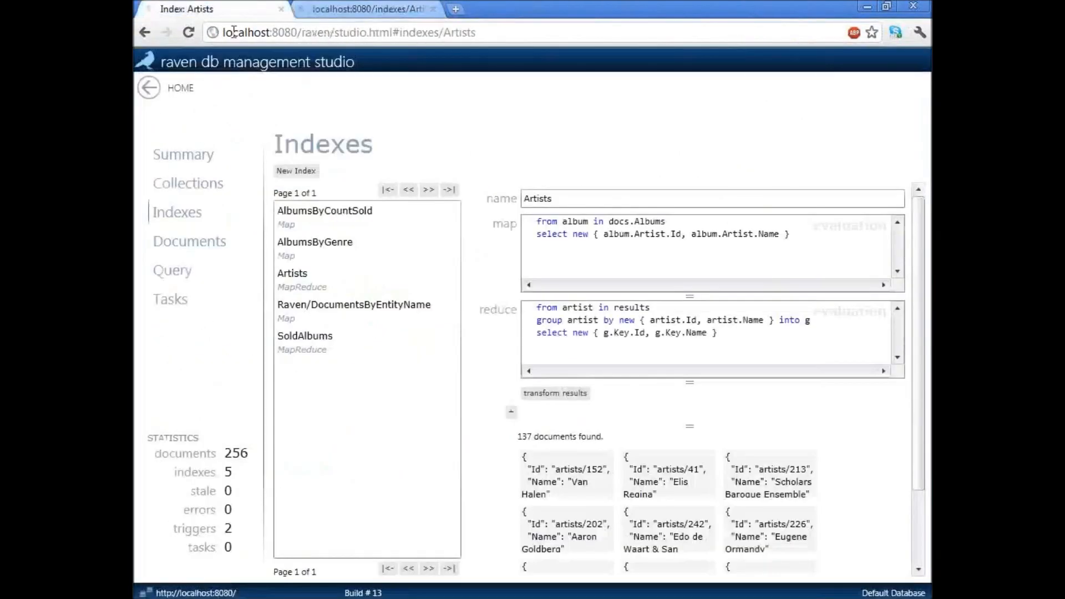
- List the Albums collection's documents, then start a new Notepad2 note
left_click(187, 182)
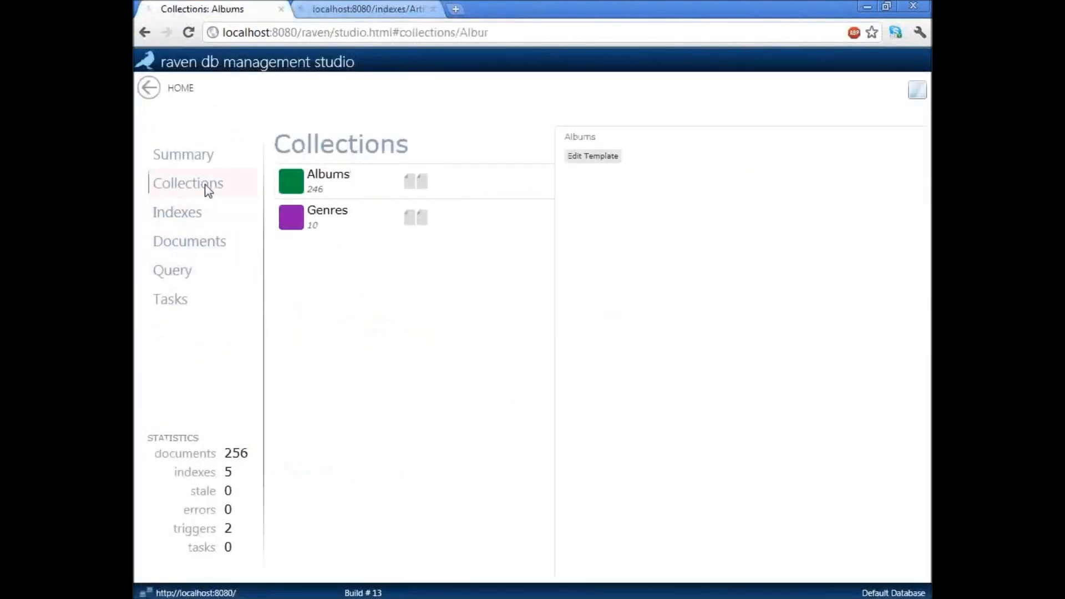
left_click(328, 174)
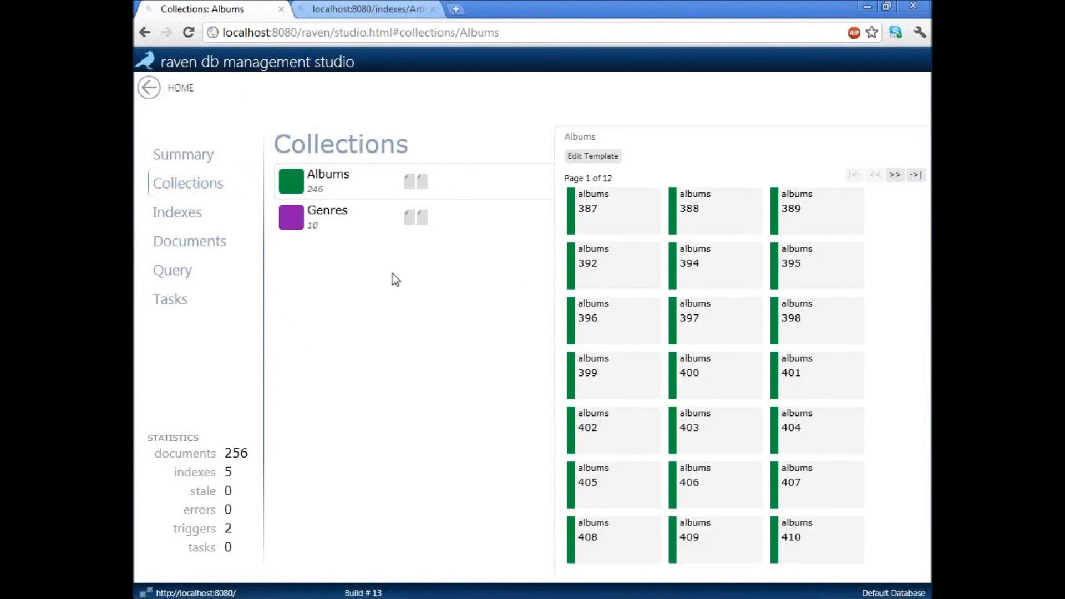
mouse_move(270, 118)
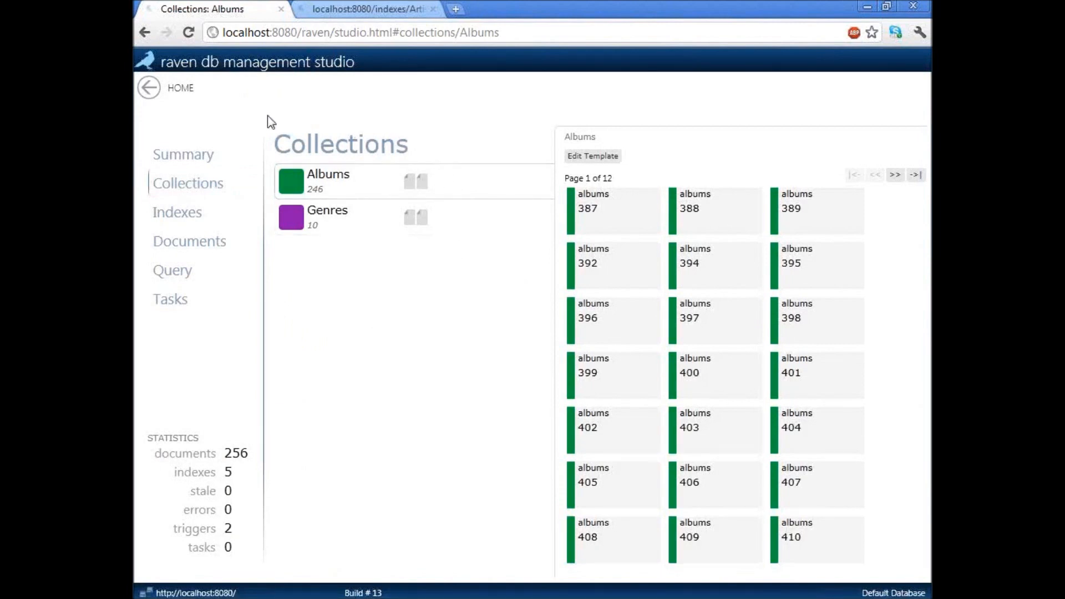
mouse_move(285, 287)
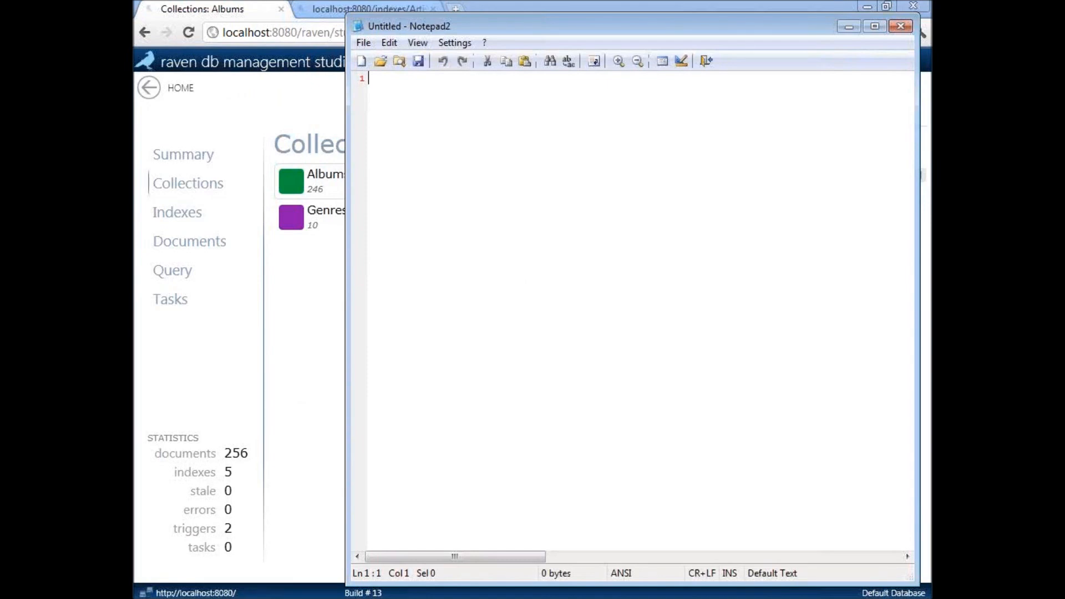
type("L1")
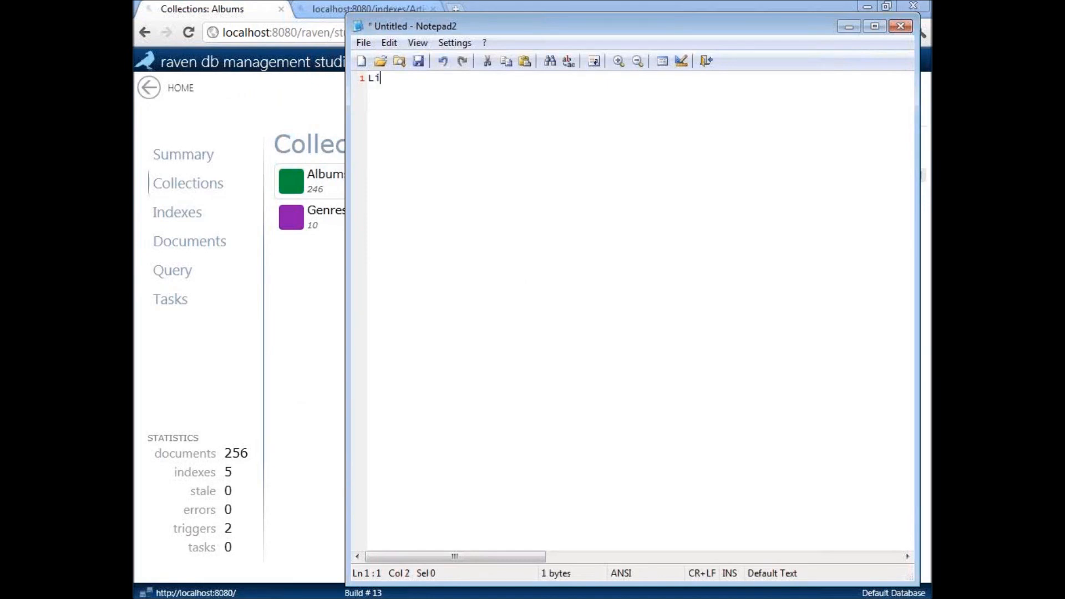